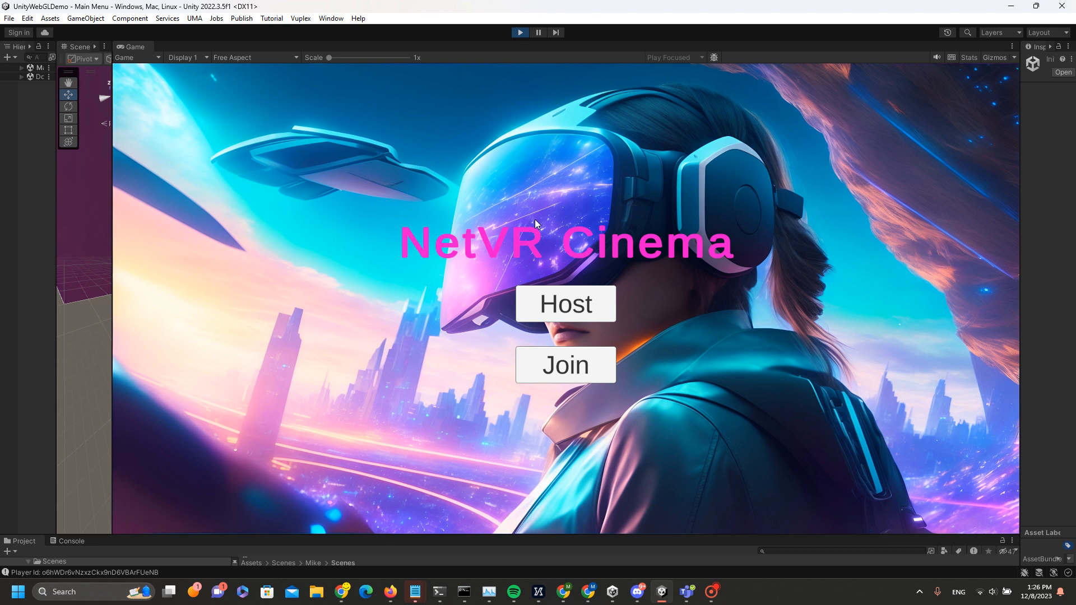
{"action": "mouse_move", "coordinate": [597, 254]}
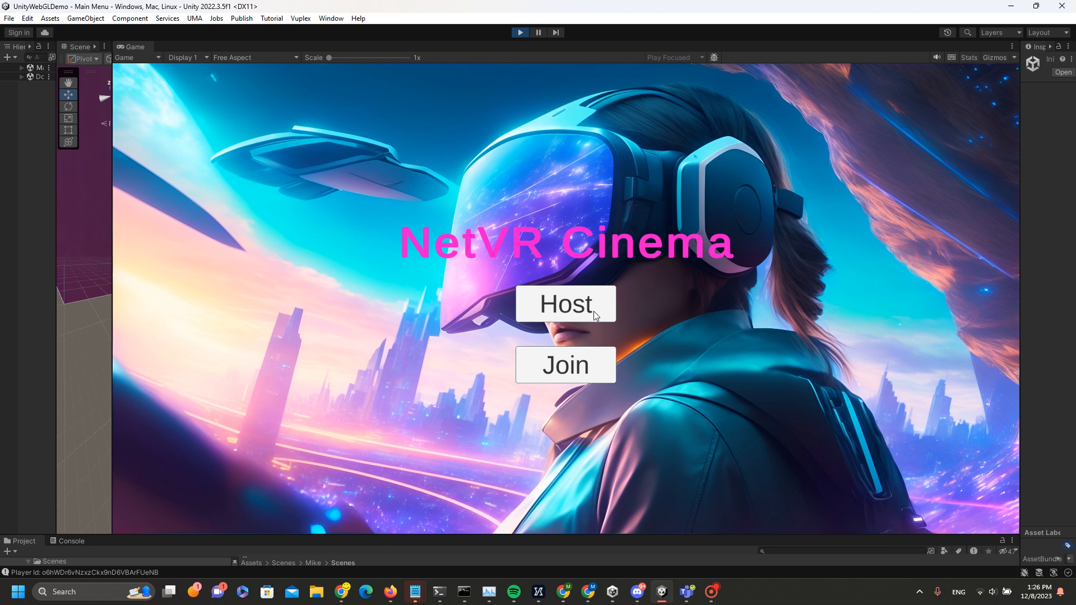
{"action": "mouse_move", "coordinate": [606, 332]}
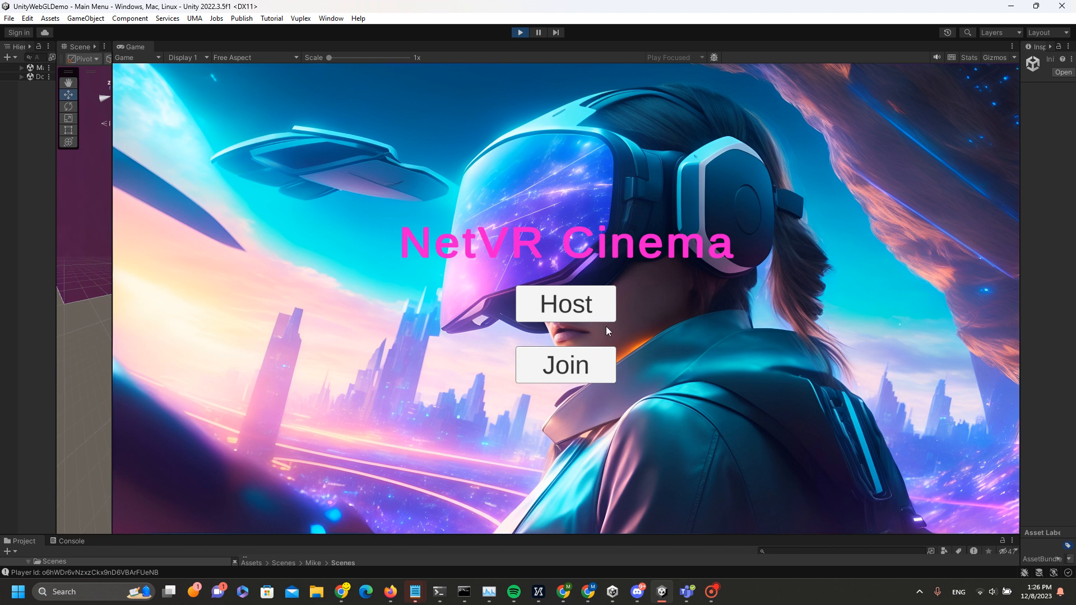
{"action": "mouse_move", "coordinate": [592, 311]}
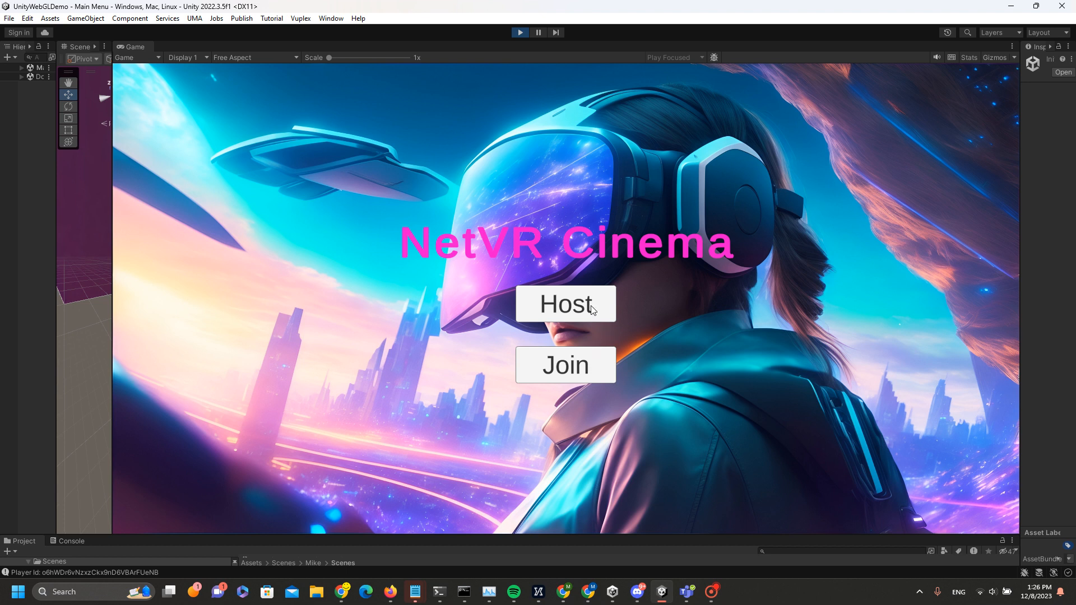
Host a new lobby (code XN4JJE) from the main menu and let three players join
{"action": "left_click", "coordinate": [564, 304]}
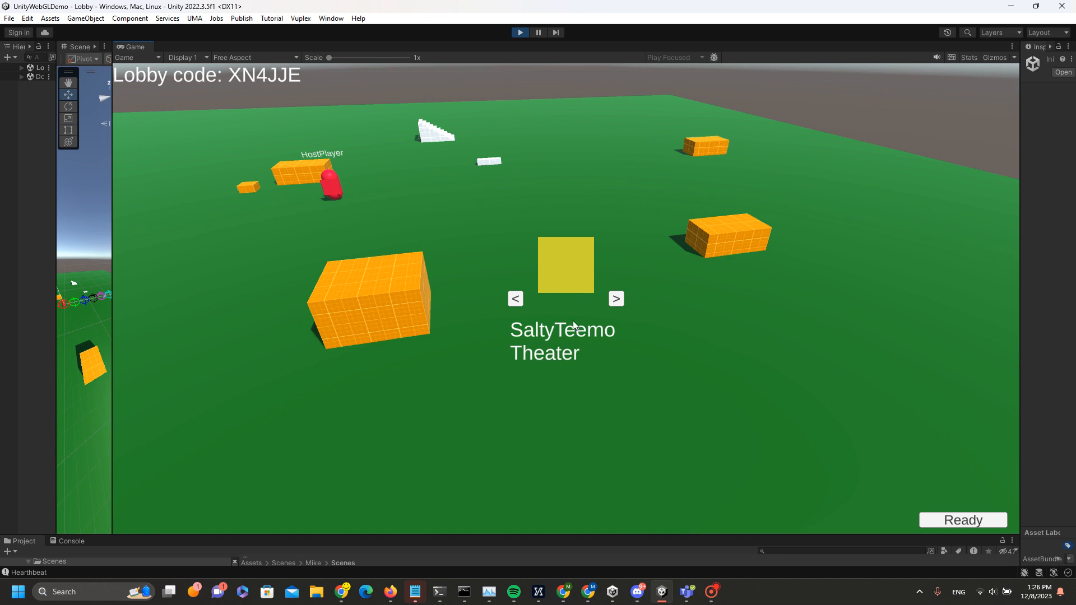
{"action": "mouse_move", "coordinate": [601, 307]}
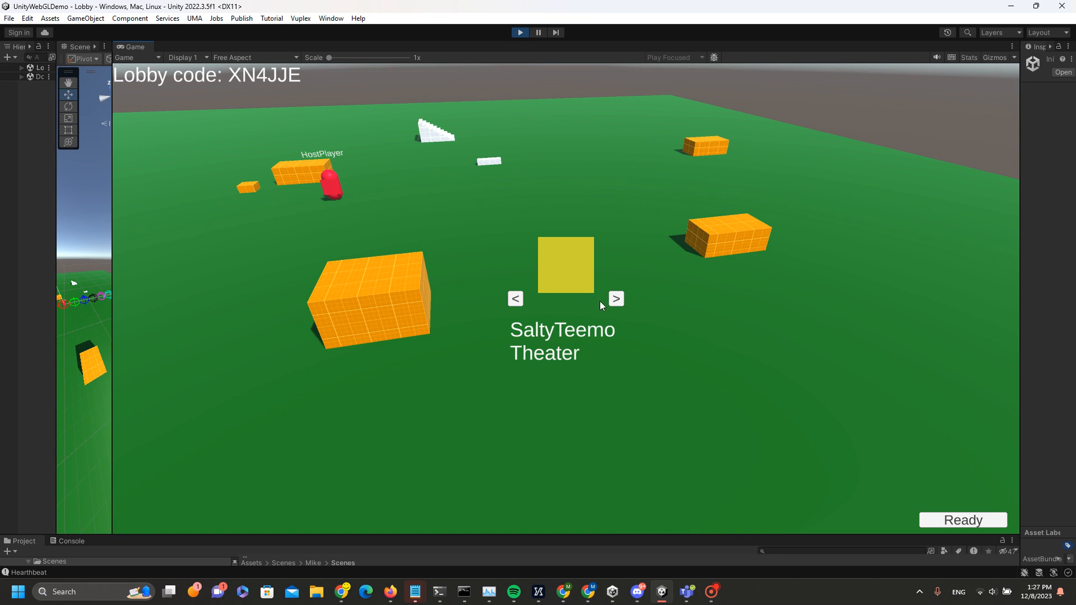
{"action": "mouse_move", "coordinate": [684, 237]}
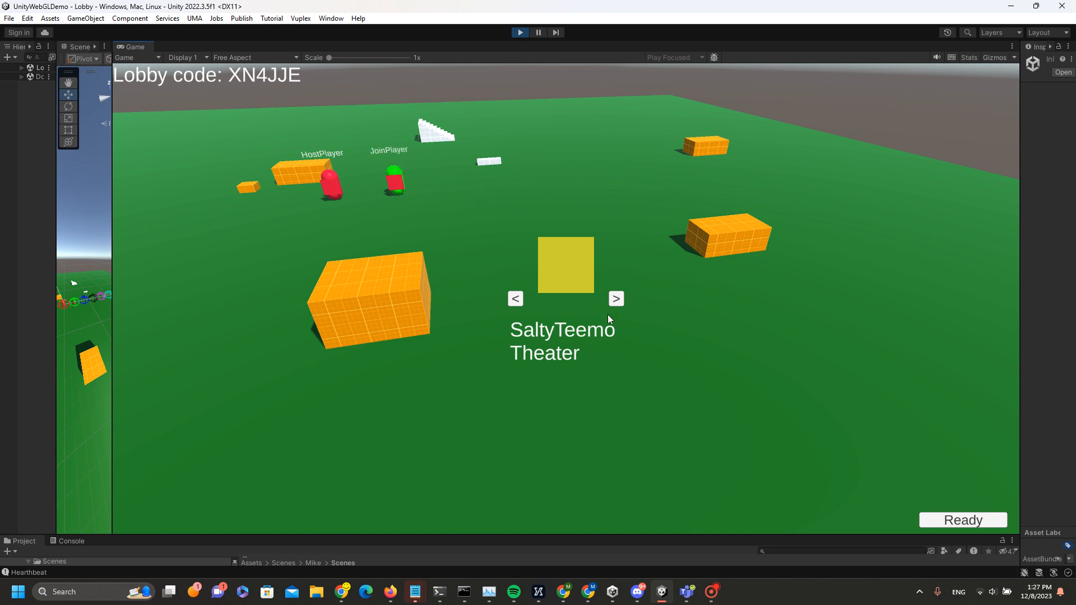
{"action": "left_click", "coordinate": [614, 298]}
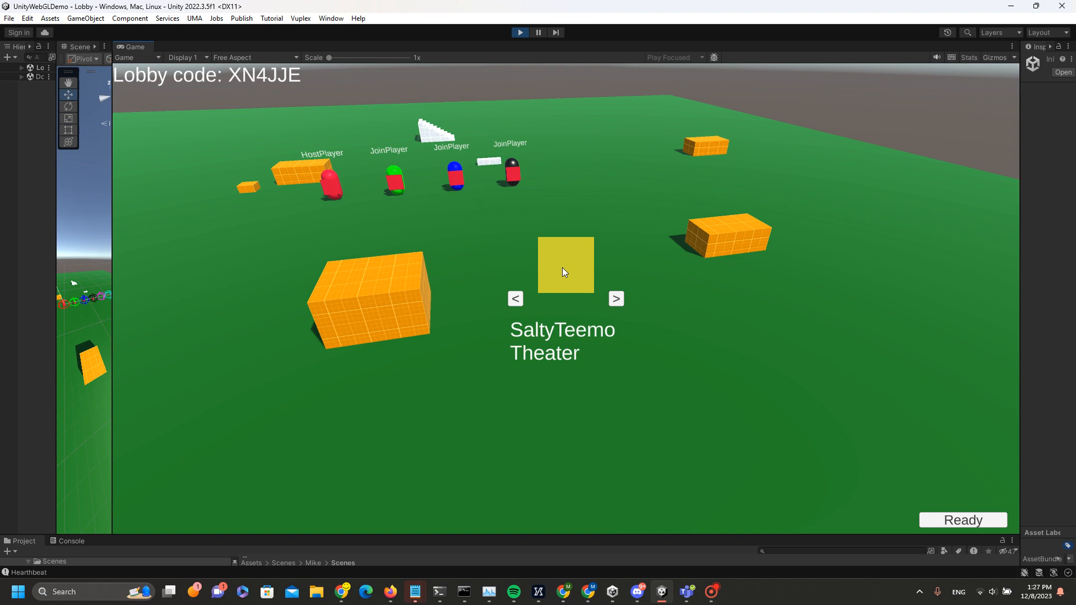
{"action": "mouse_move", "coordinate": [497, 245]}
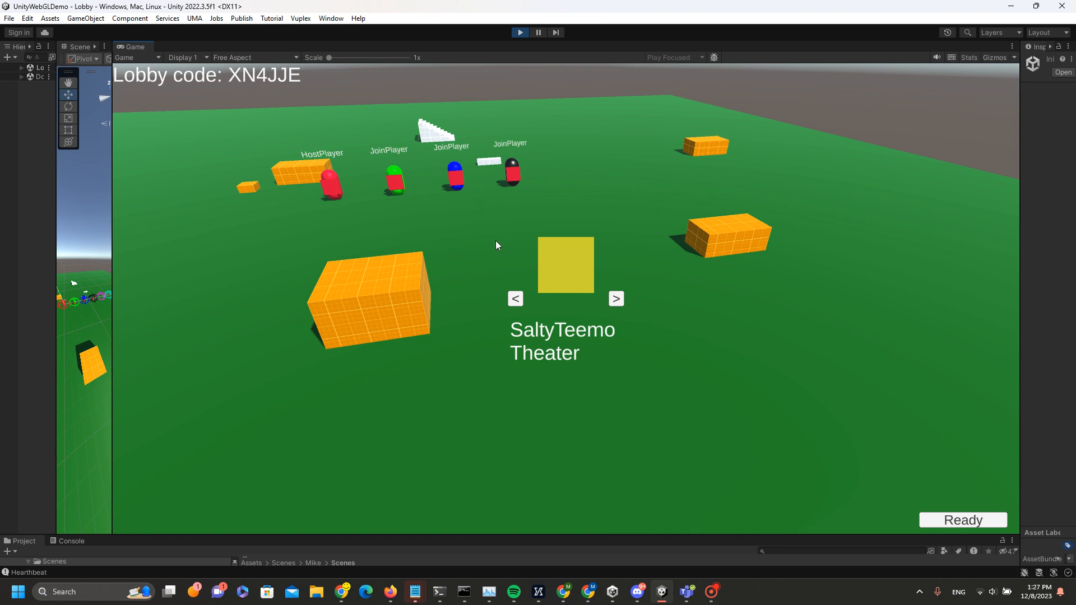
{"action": "mouse_move", "coordinate": [251, 87]}
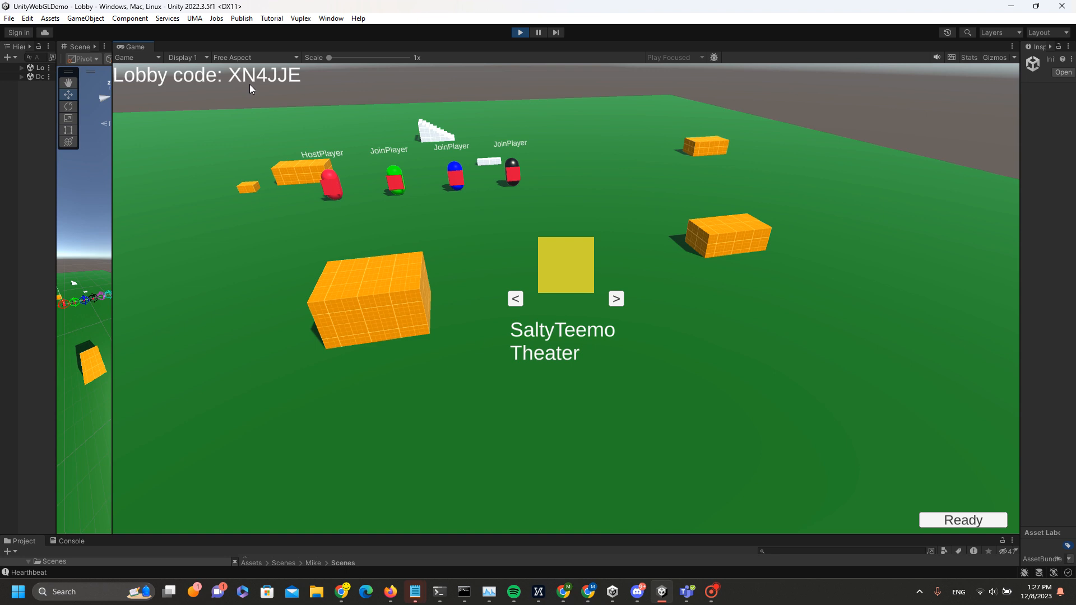
{"action": "mouse_move", "coordinate": [539, 263]}
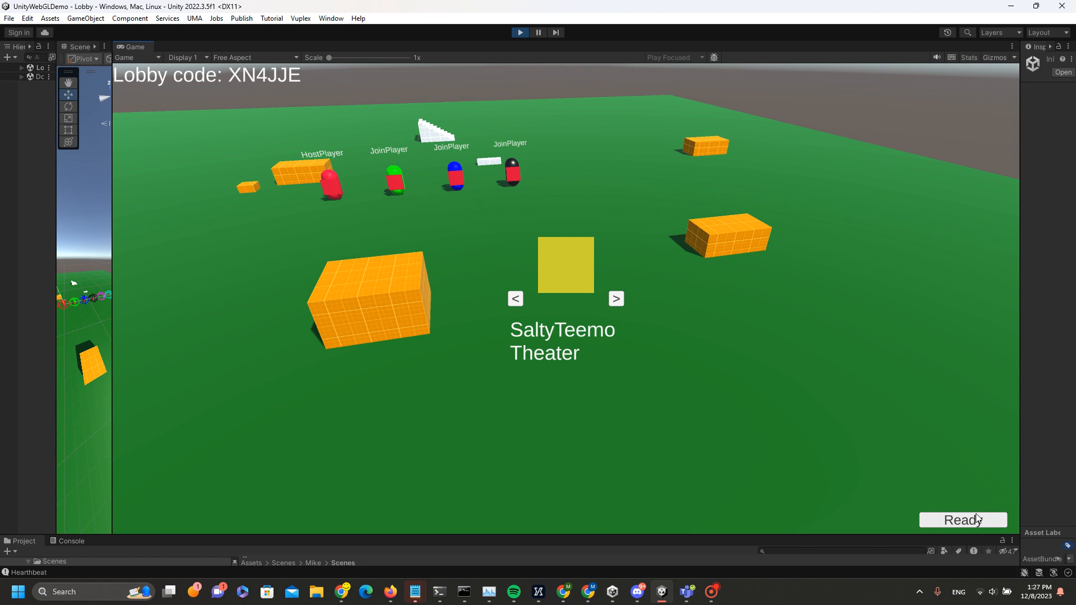
{"action": "mouse_move", "coordinate": [905, 382]}
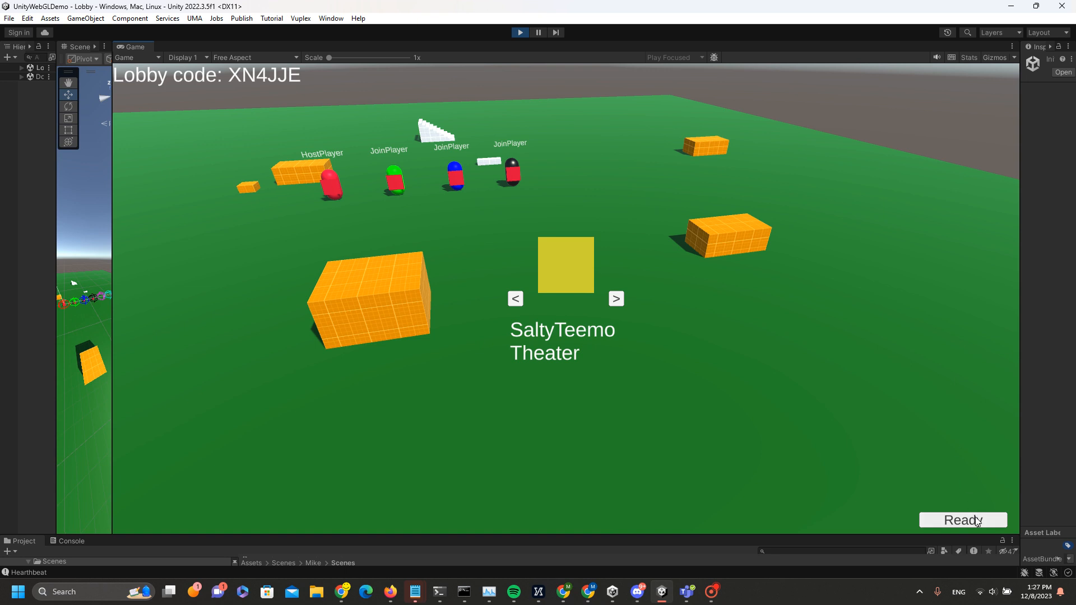
Mark the host as Ready so the button now offers Start for all four players
{"action": "left_click", "coordinate": [962, 520]}
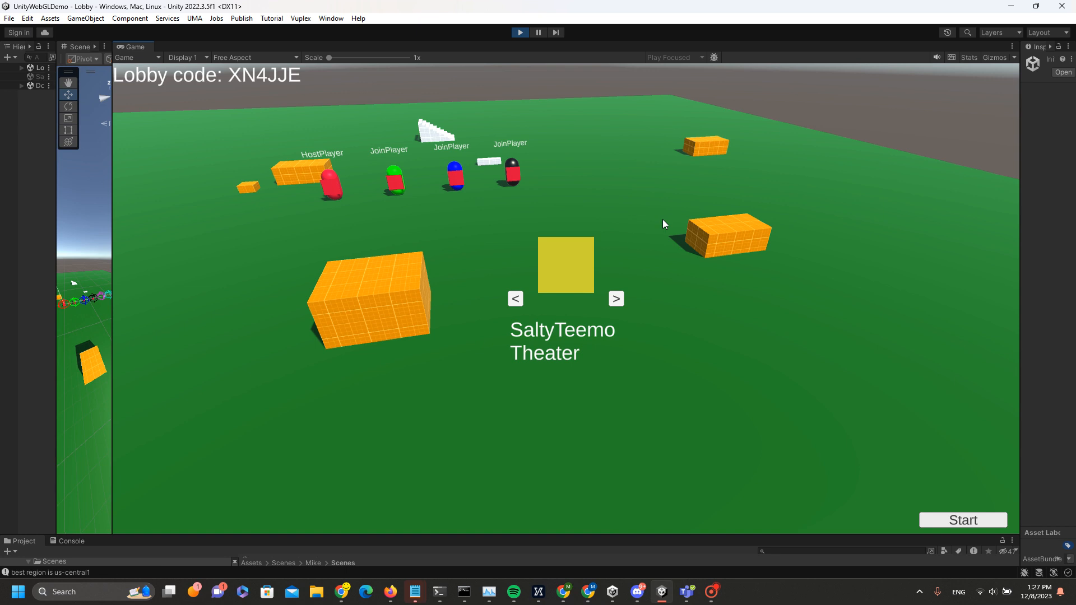
Start into the SaltyTeemo Theater and unmute the Twitch stream on the big screen
{"action": "left_click", "coordinate": [962, 519]}
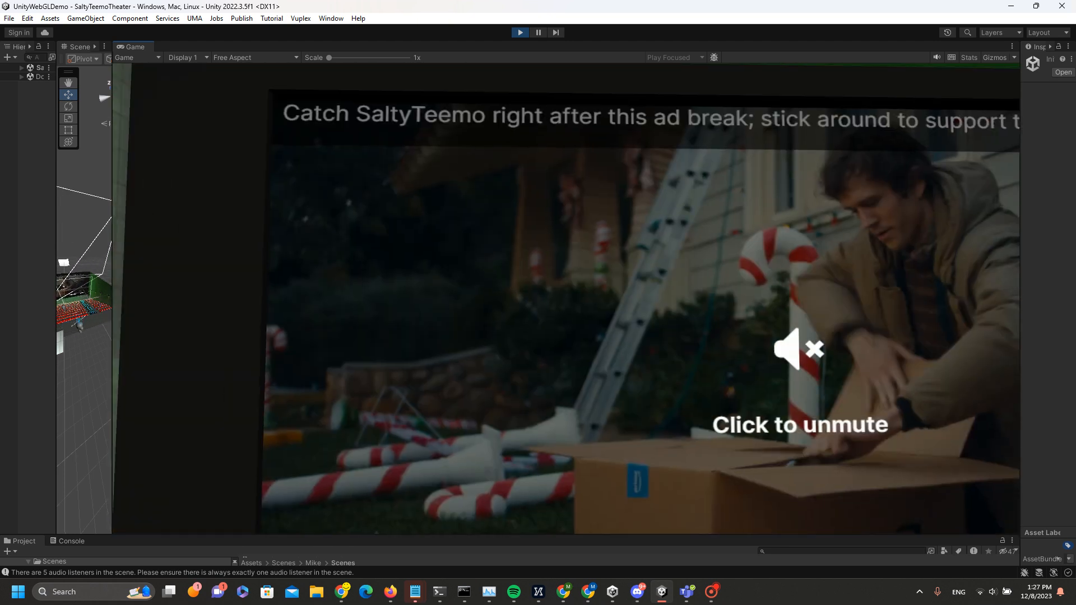
{"action": "left_click", "coordinate": [799, 350]}
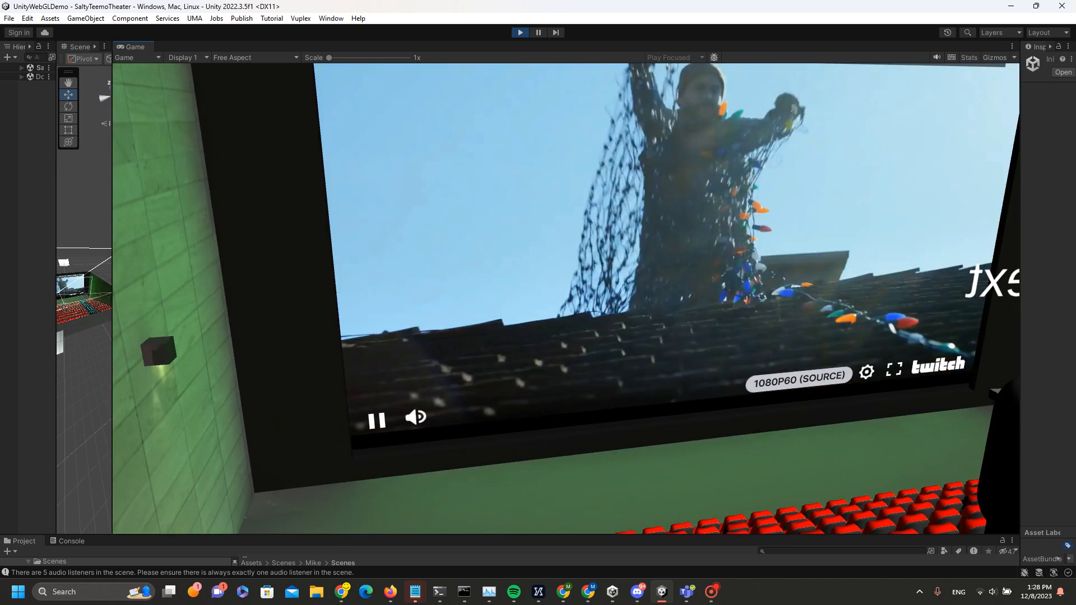